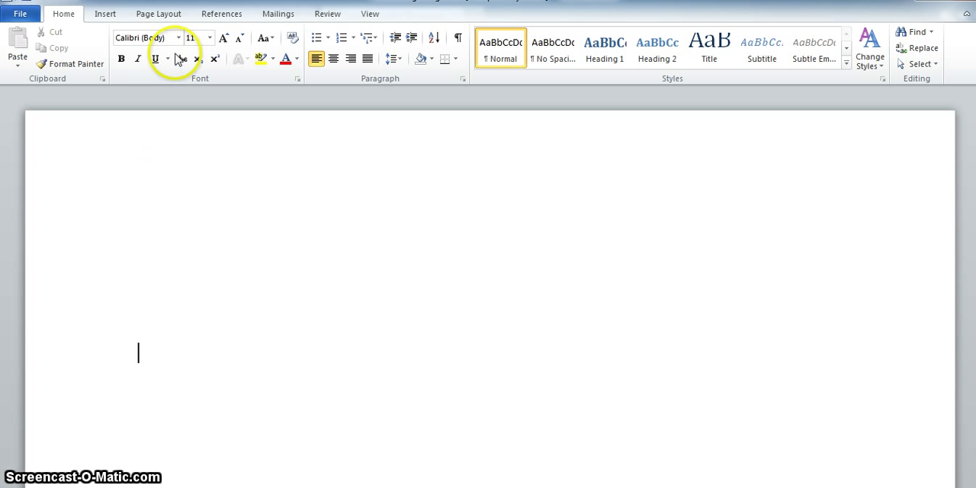
# Switch to the References ribbon to reach the citation and bibliography tools
pyautogui.click(221, 12)
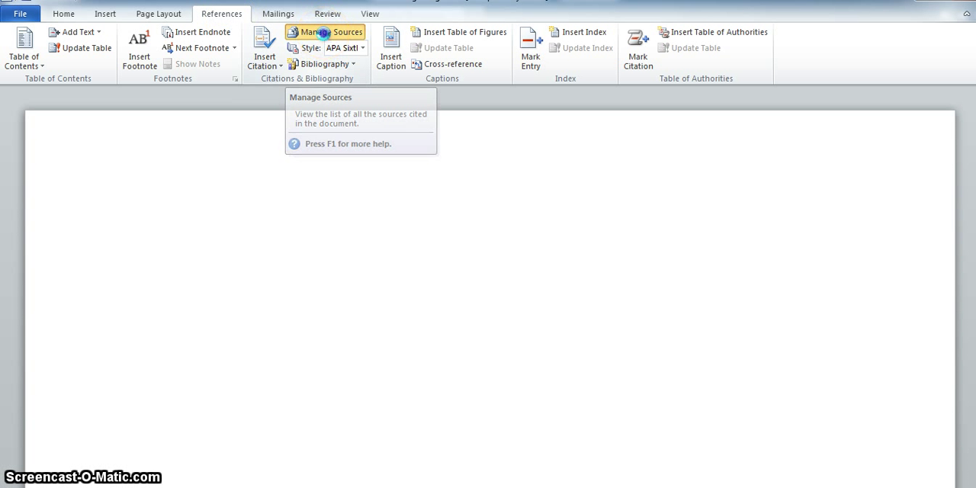
# In Manage Sources, copy Boddy, Evans, Holland, Mercer and Webb into the current list, declining to overwrite duplicates
pyautogui.click(325, 32)
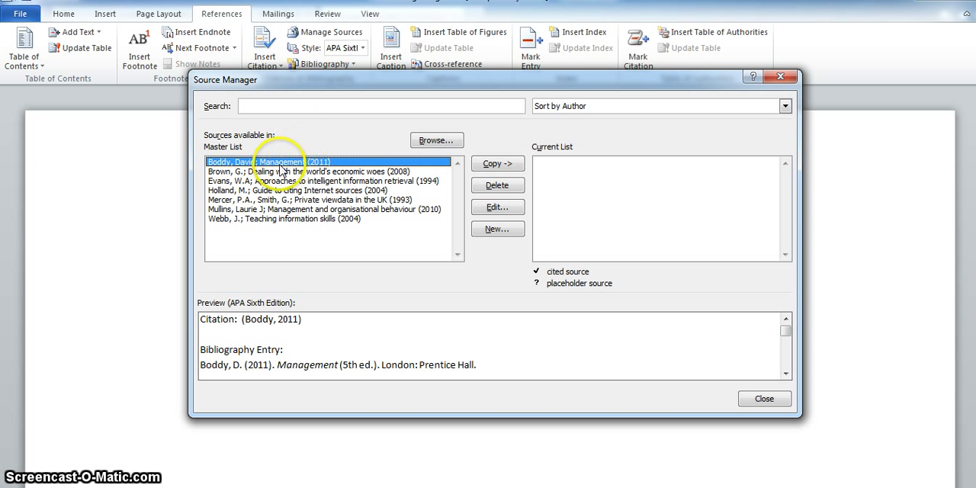
pyautogui.moveTo(253, 149)
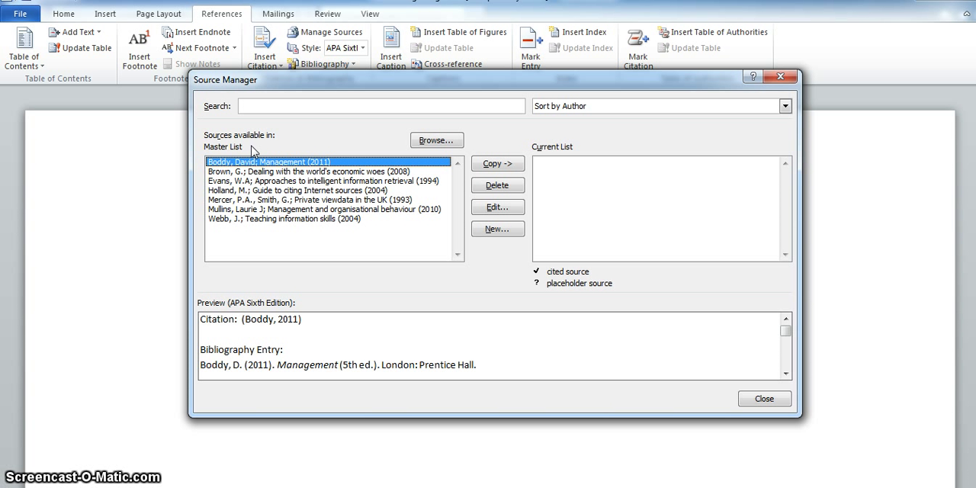
pyautogui.moveTo(269, 164)
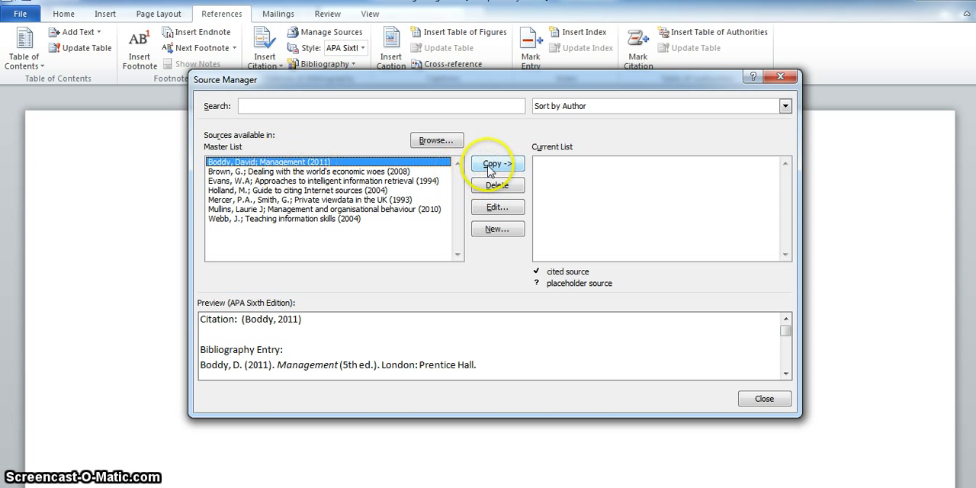
pyautogui.click(497, 164)
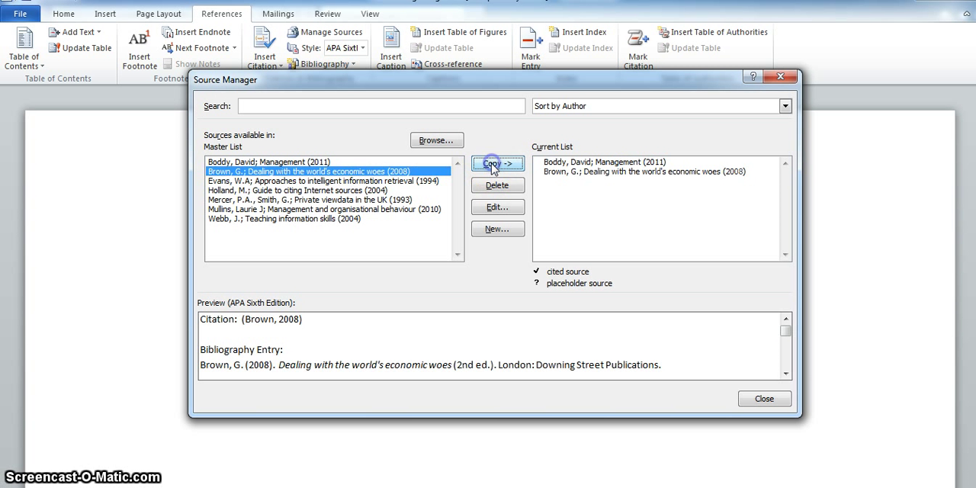
pyautogui.click(497, 163)
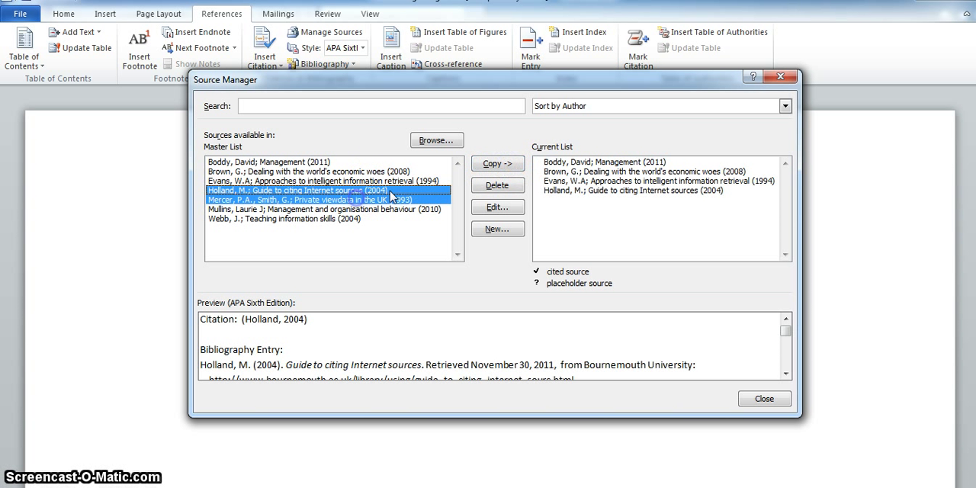
pyautogui.click(497, 164)
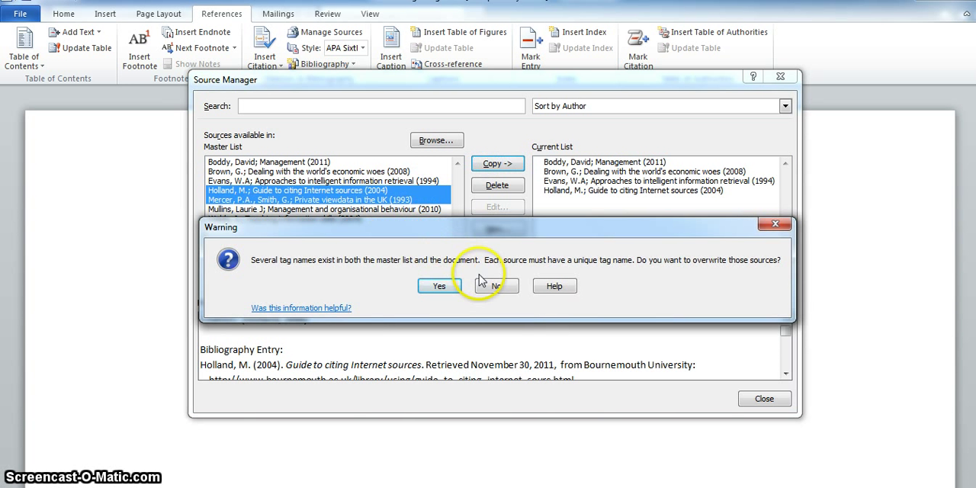
pyautogui.click(494, 285)
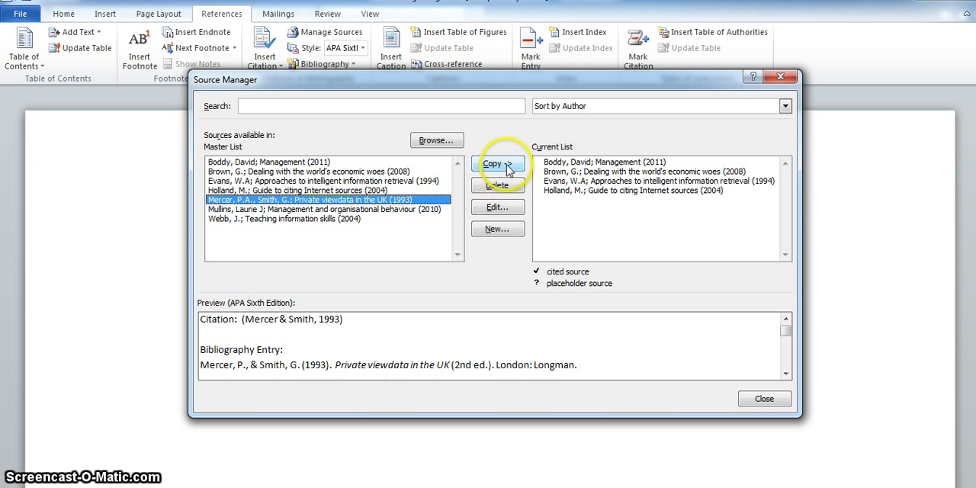
pyautogui.click(497, 163)
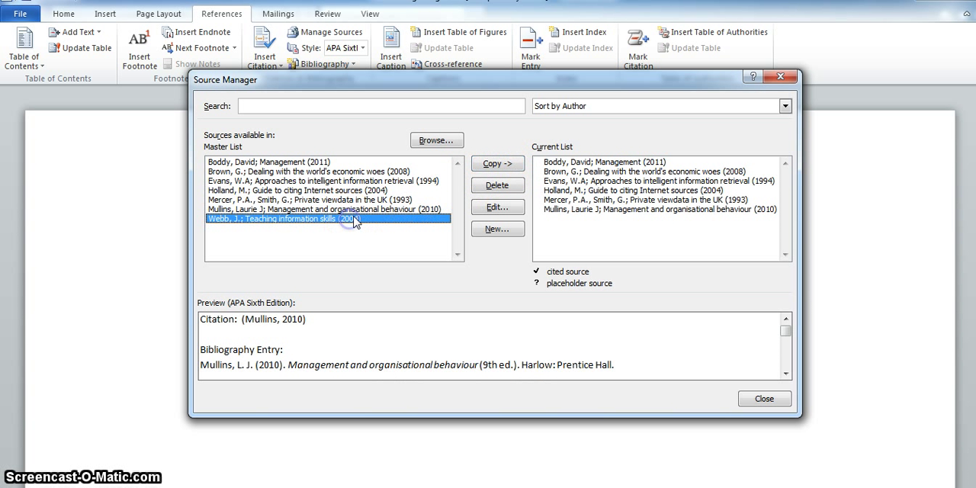
pyautogui.click(497, 163)
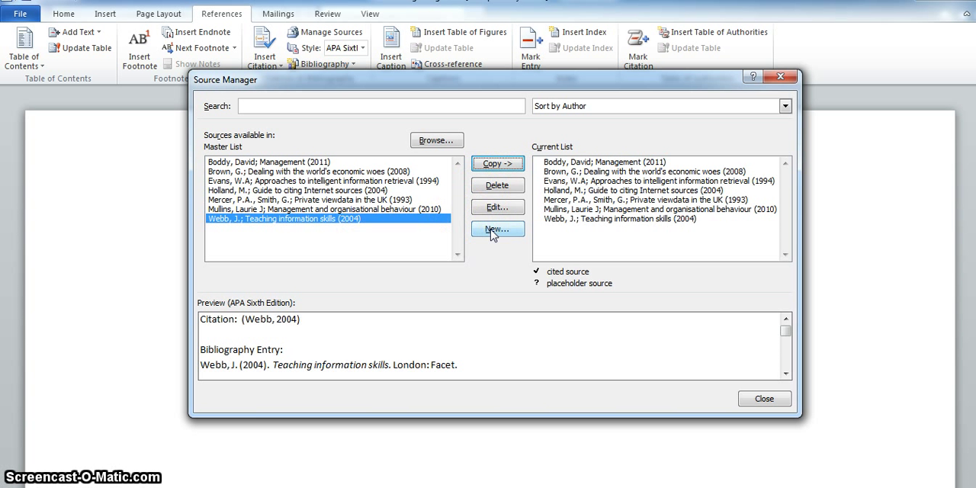
# Create a new source, briefly try Web site as its type, then set it back to Book
pyautogui.click(497, 229)
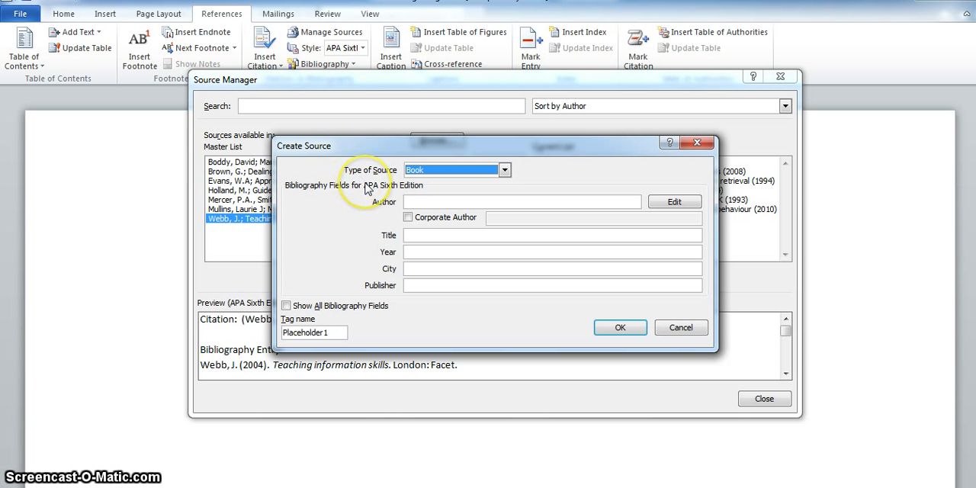
pyautogui.moveTo(357, 247)
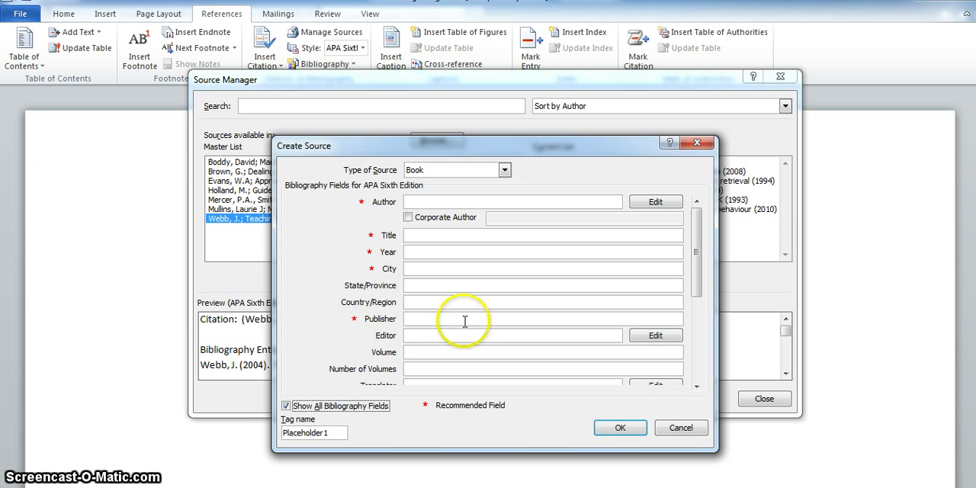
pyautogui.moveTo(378, 286)
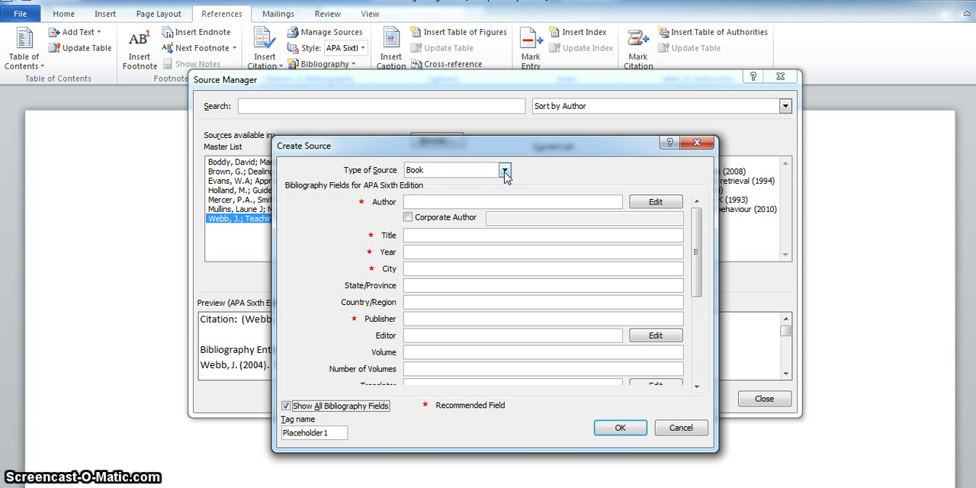
pyautogui.click(505, 169)
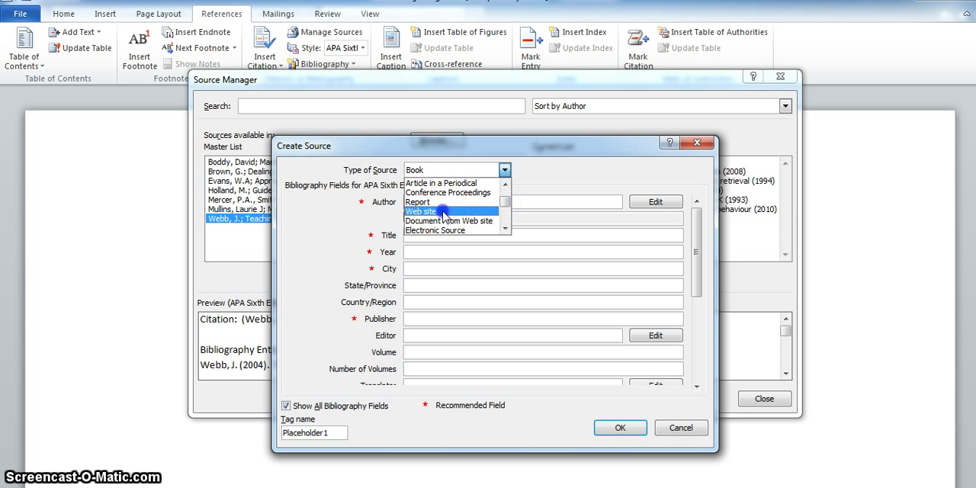
pyautogui.click(421, 210)
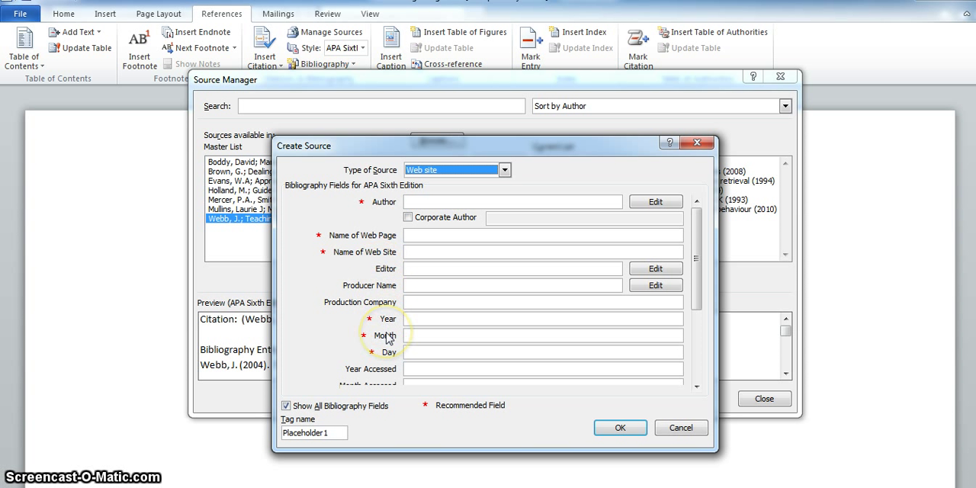
pyautogui.click(503, 169)
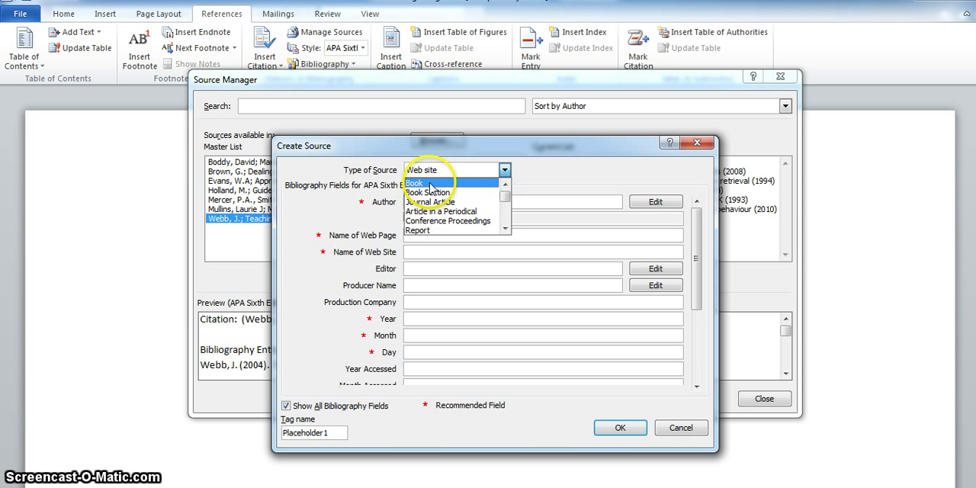
pyautogui.click(415, 183)
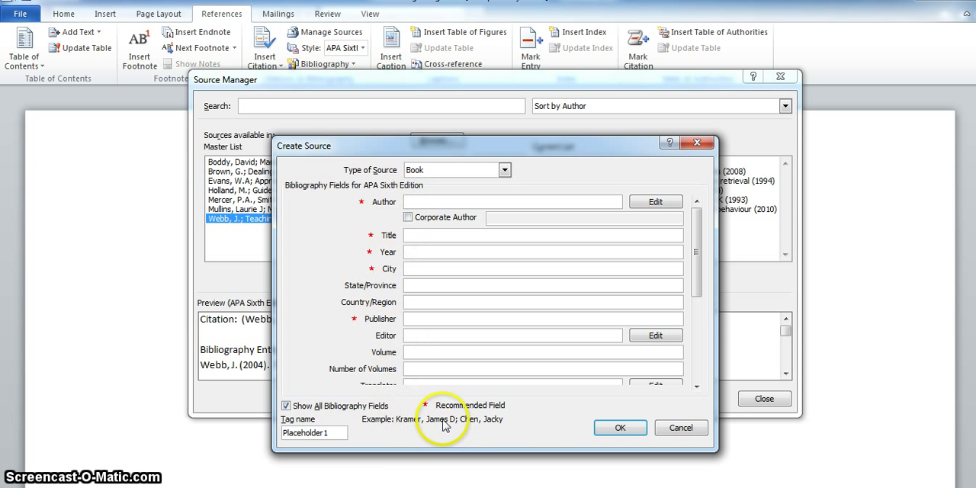
# Fill in author Mullins, Laurie, title Management, year 2010, Harlow, Prentice, 9th edition
pyautogui.click(511, 201)
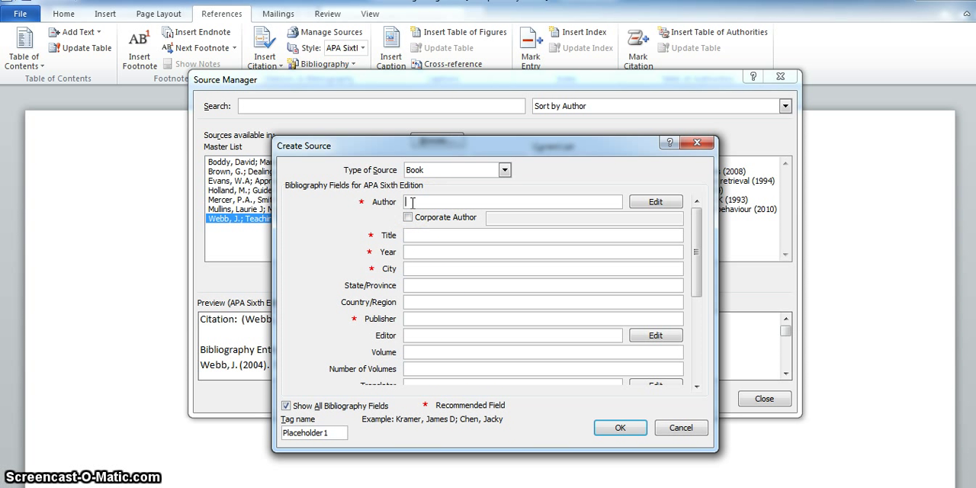
pyautogui.write('Mullinms')
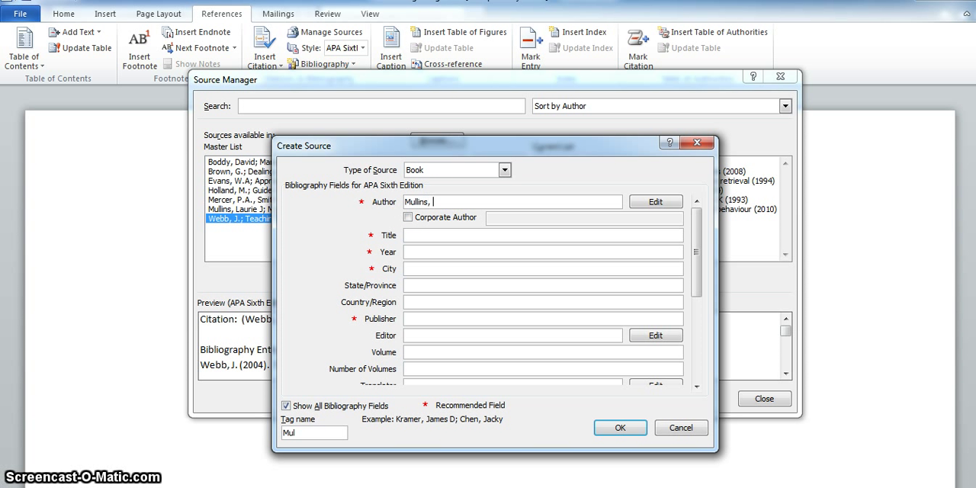
pyautogui.write('Laurie J')
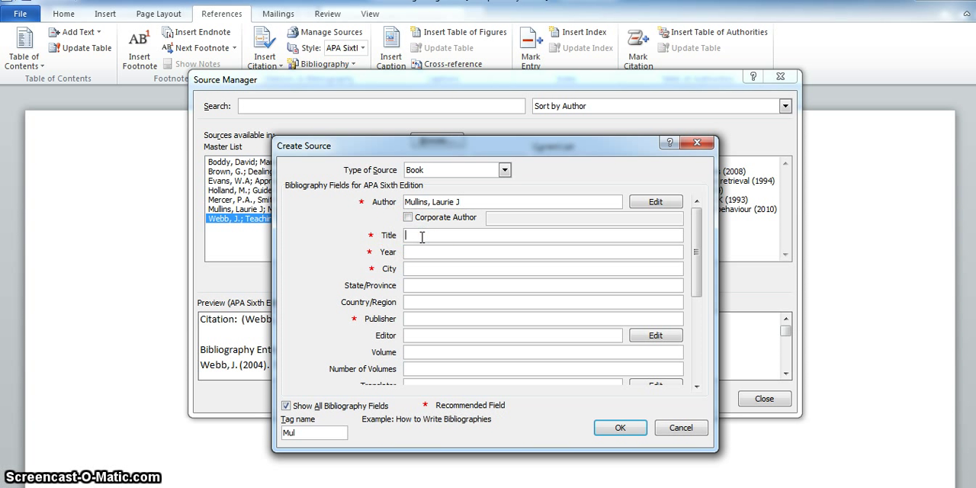
pyautogui.write('Management and organisational behaviour')
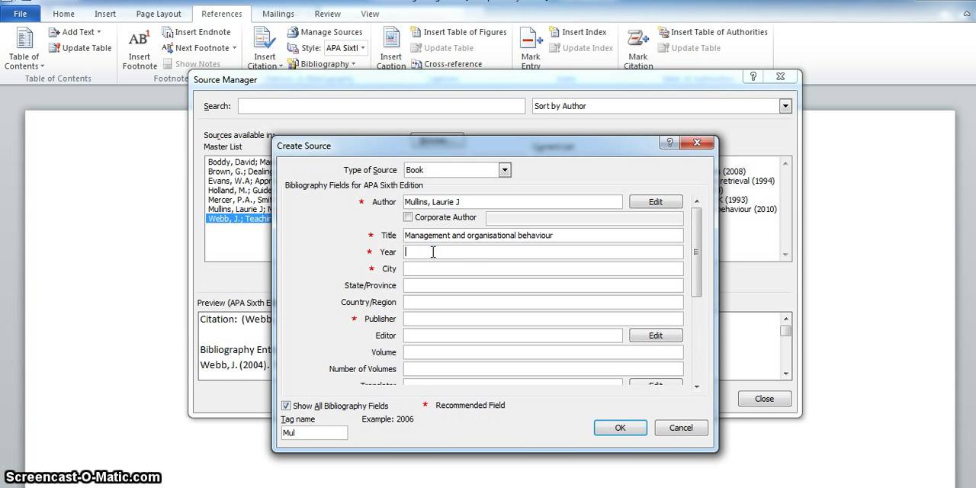
pyautogui.write('2010')
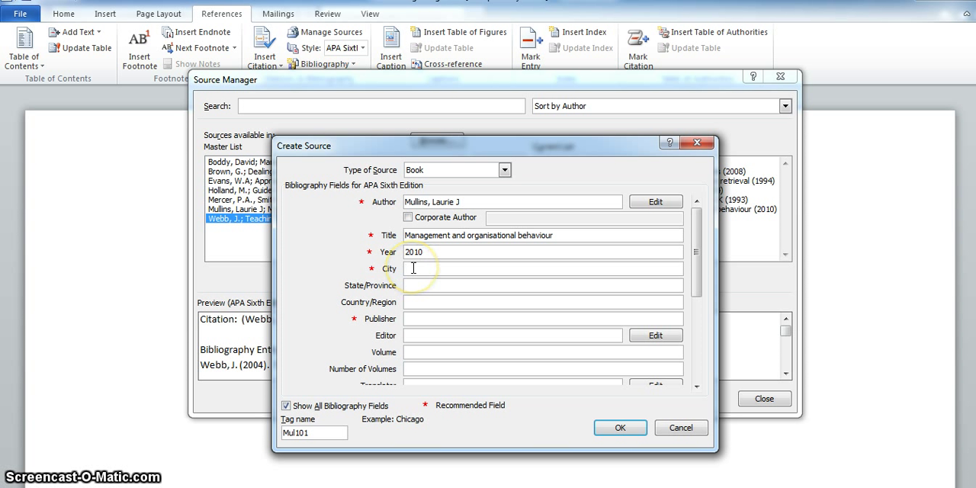
pyautogui.write('Harlow')
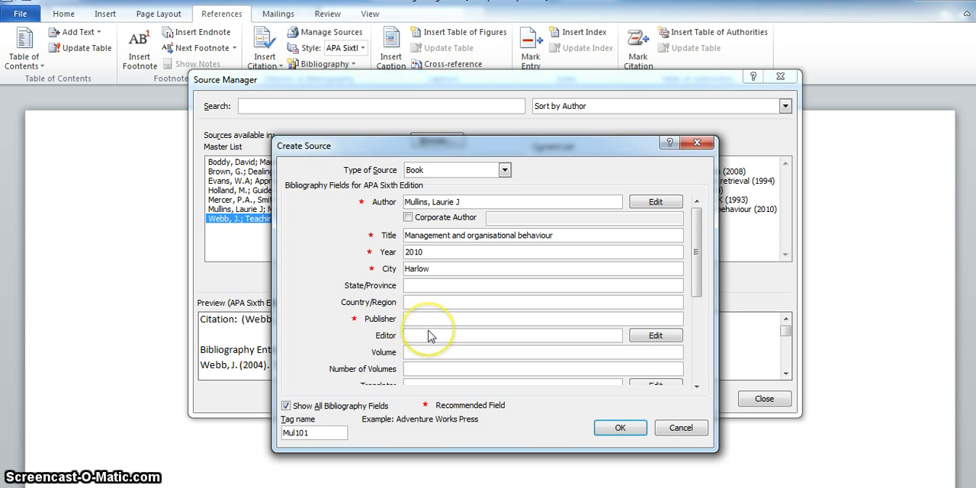
pyautogui.write('Prenticv')
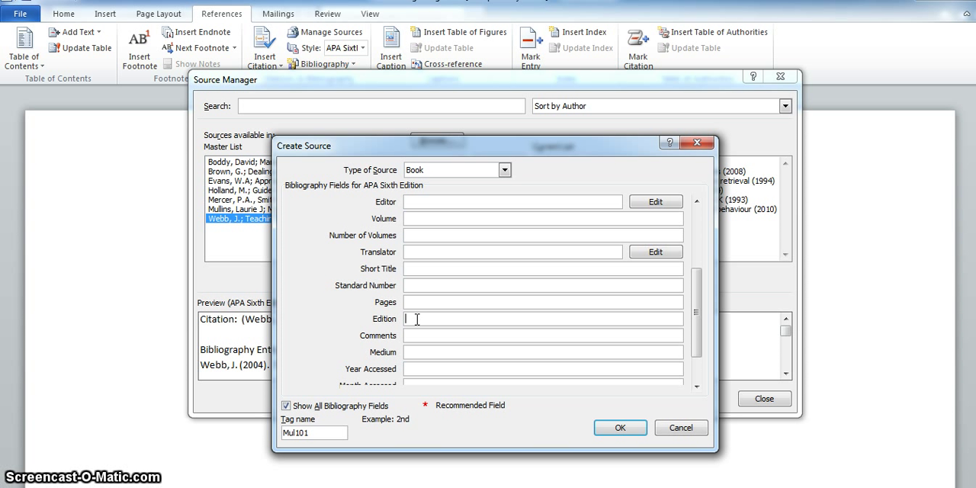
pyautogui.write('9th')
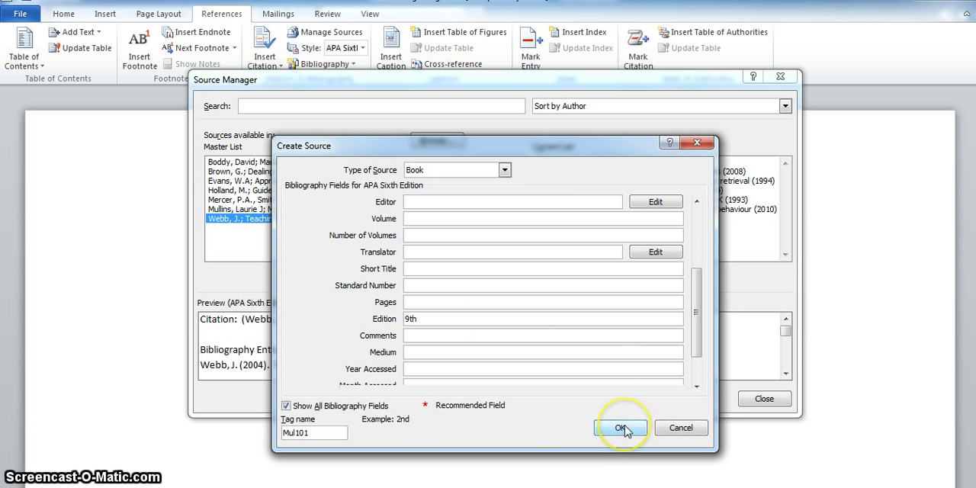
# Save the Mullins 2010 book source and close the Source Manager
pyautogui.click(618, 427)
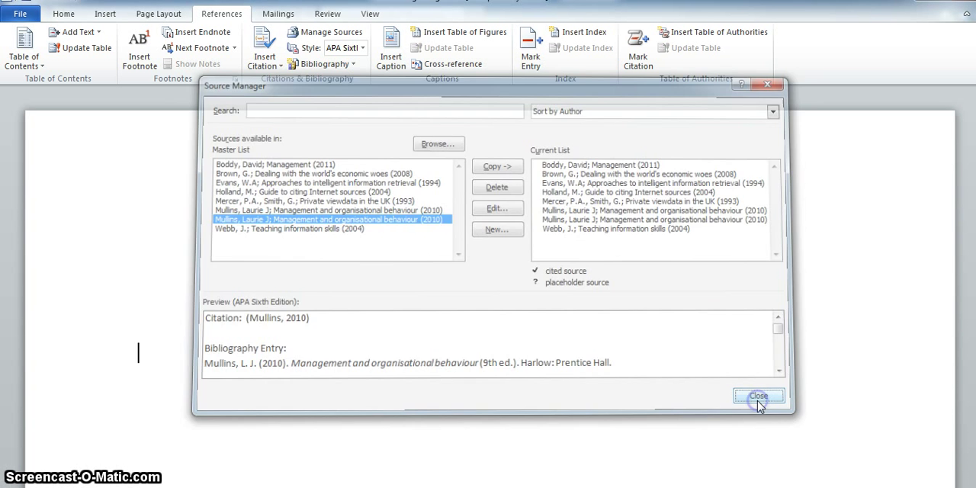
pyautogui.click(759, 397)
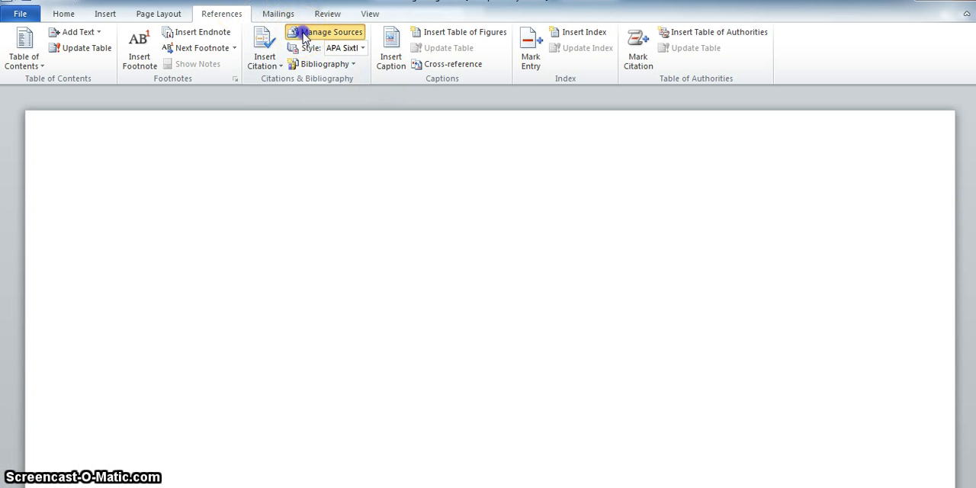
pyautogui.click(326, 32)
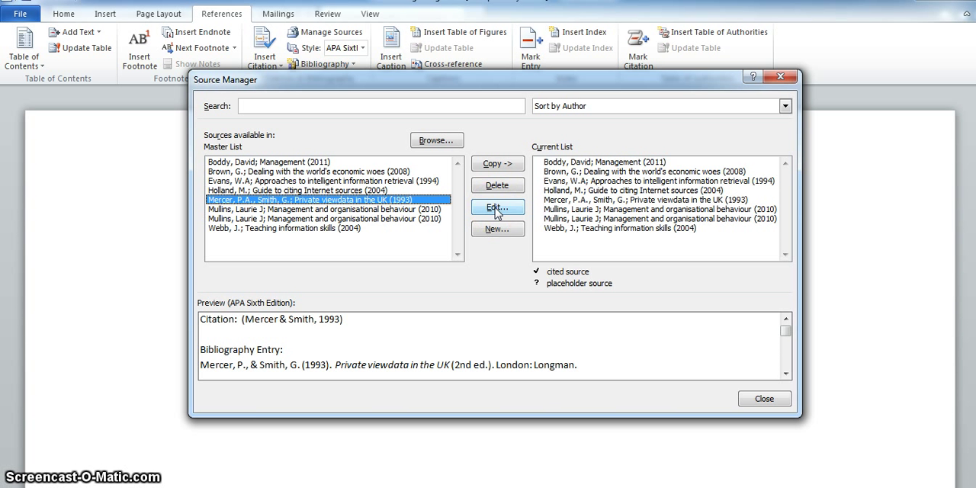
pyautogui.click(497, 207)
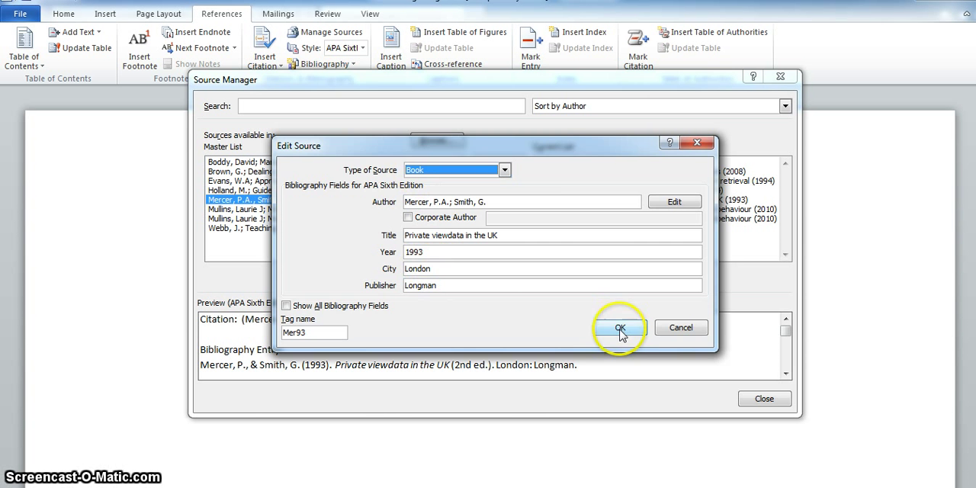
pyautogui.click(619, 326)
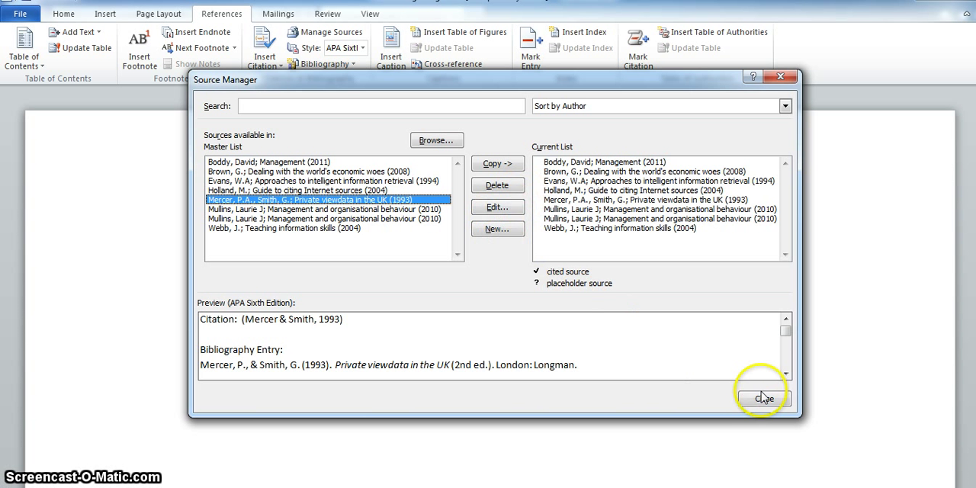
pyautogui.click(762, 396)
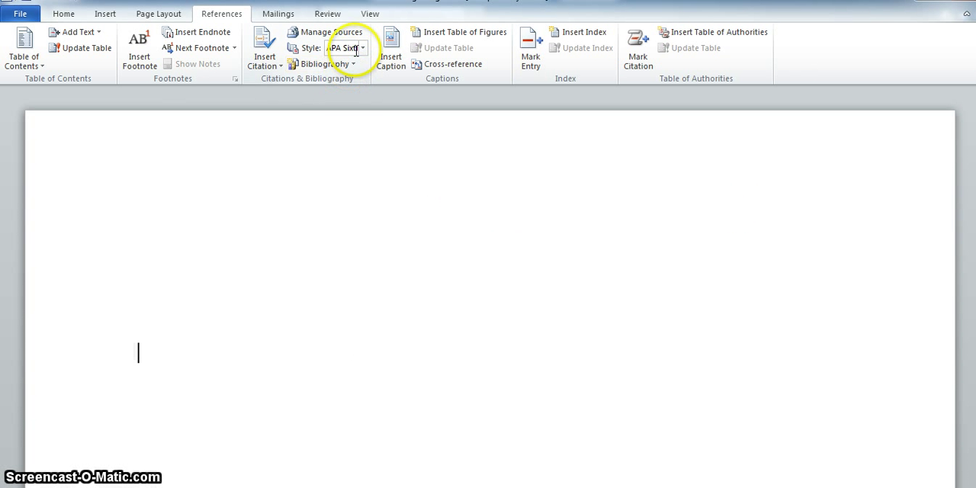
pyautogui.moveTo(351, 49)
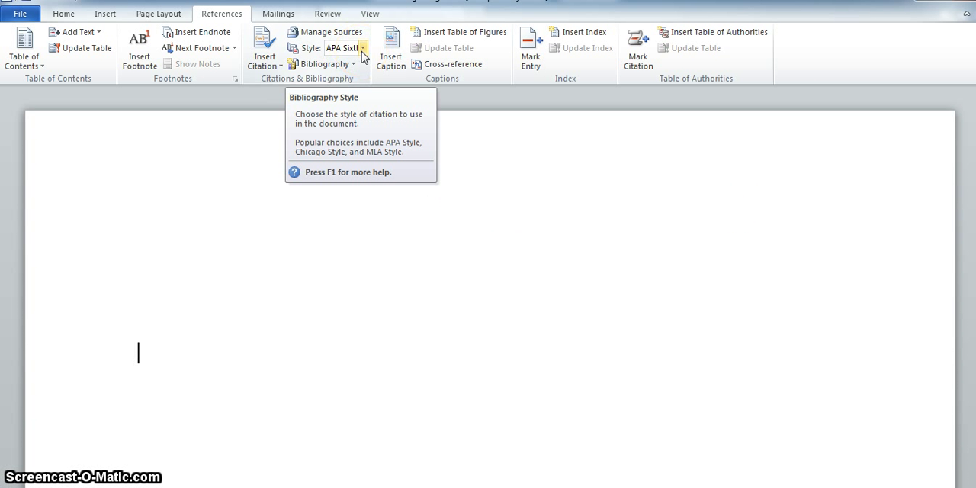
pyautogui.click(363, 49)
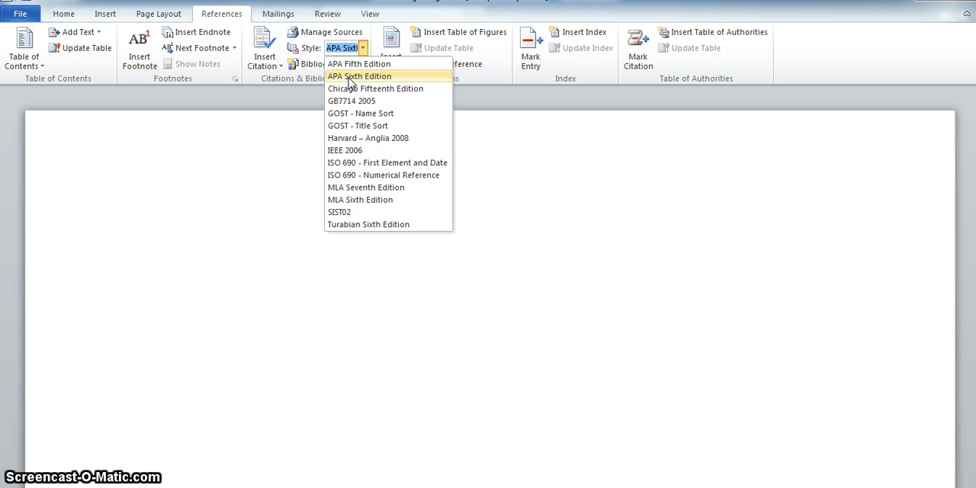
pyautogui.moveTo(387, 162)
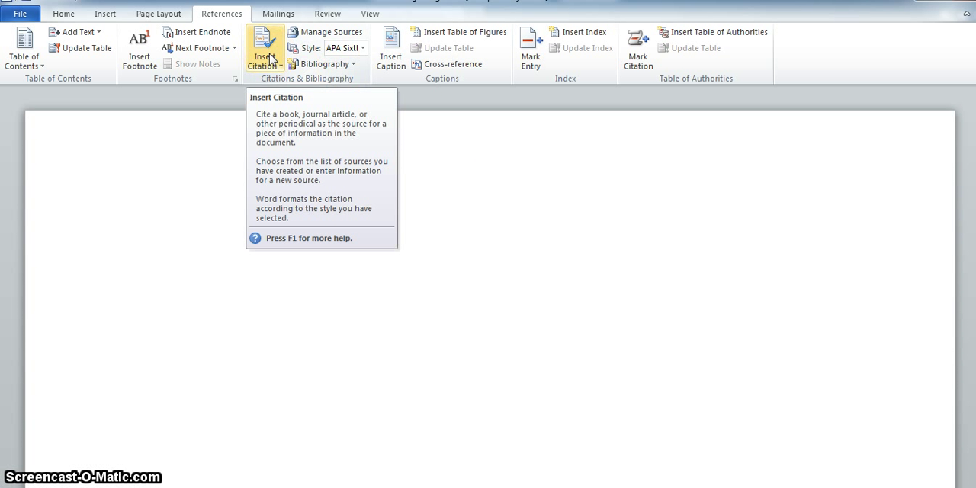
# Insert a (Boddy, 2011) citation at the end of the paragraph and add a full stop after it
pyautogui.click(137, 354)
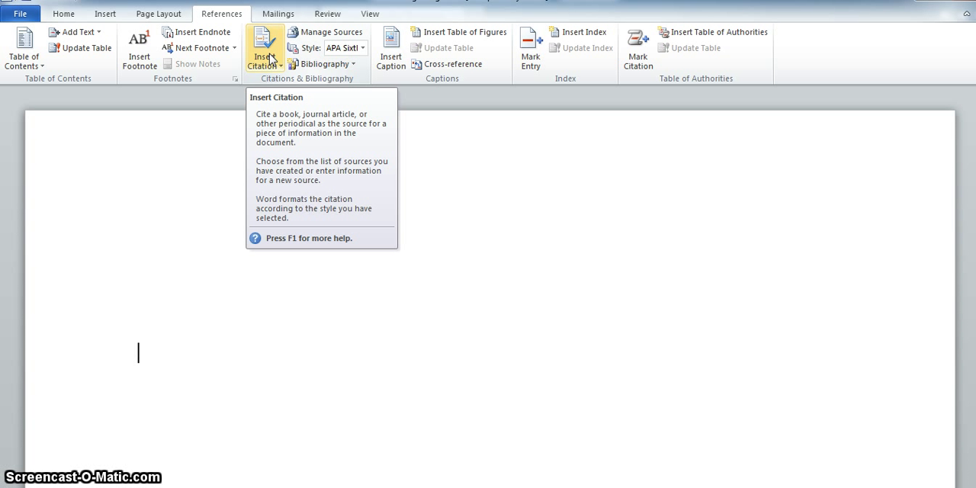
pyautogui.click(262, 48)
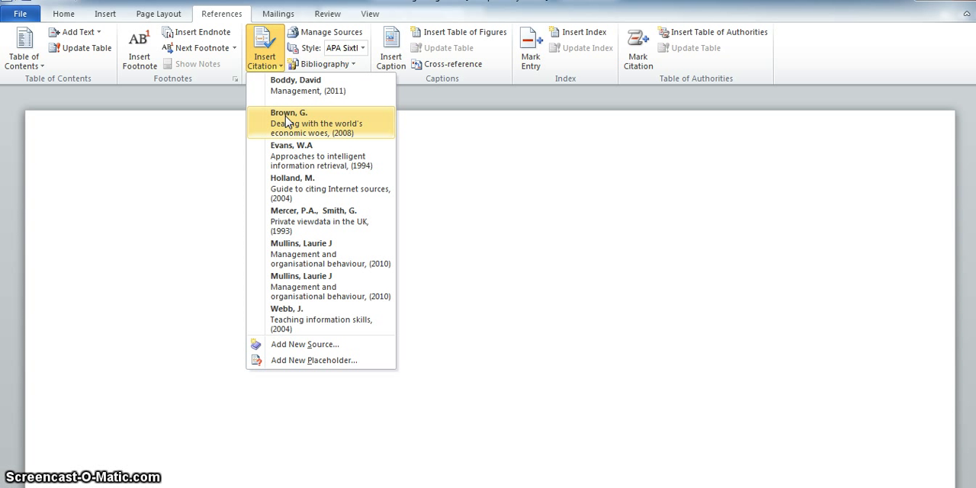
pyautogui.click(314, 122)
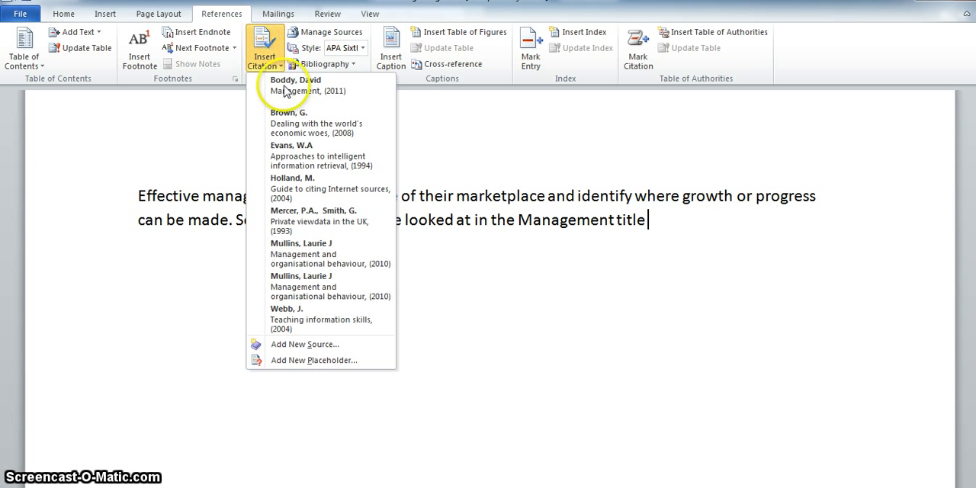
pyautogui.click(295, 85)
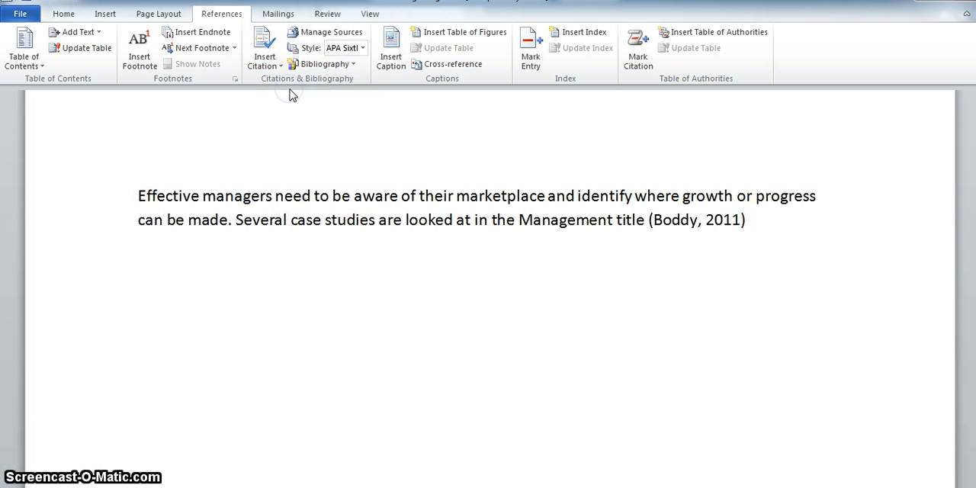
pyautogui.click(750, 220)
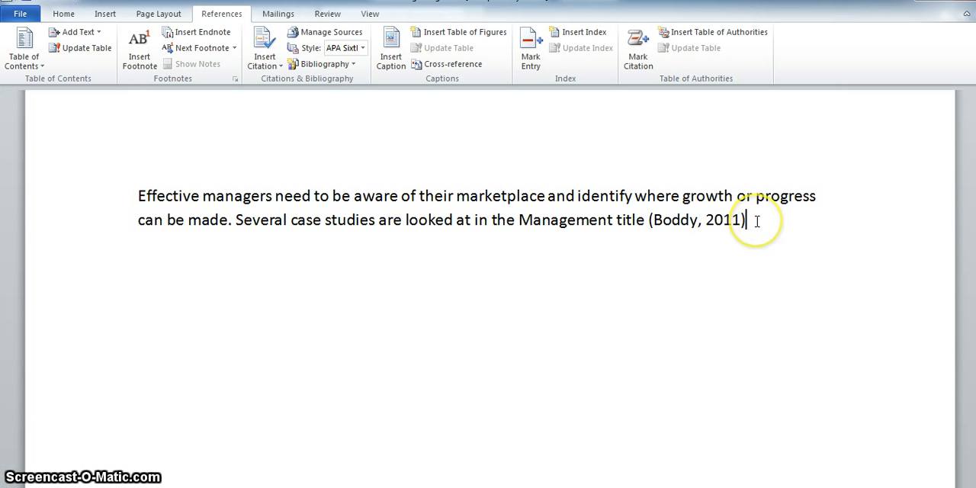
pyautogui.write('.')
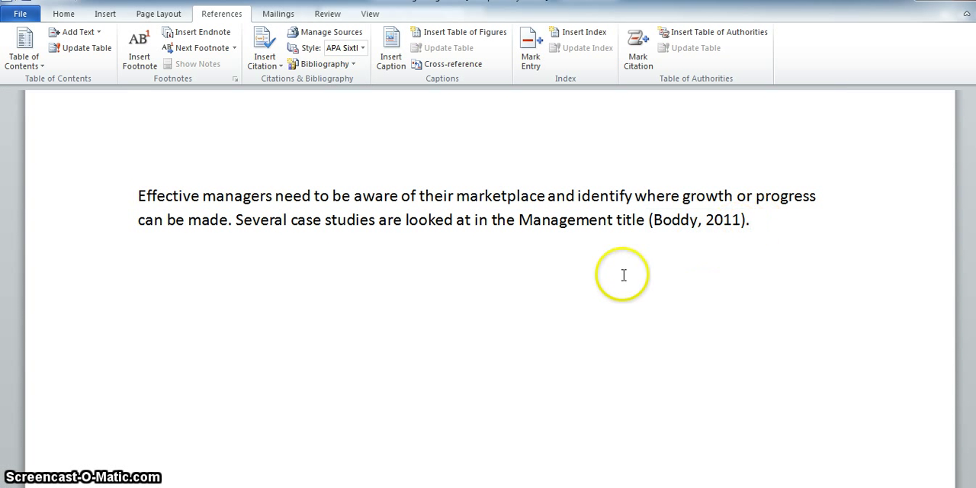
pyautogui.moveTo(430, 283)
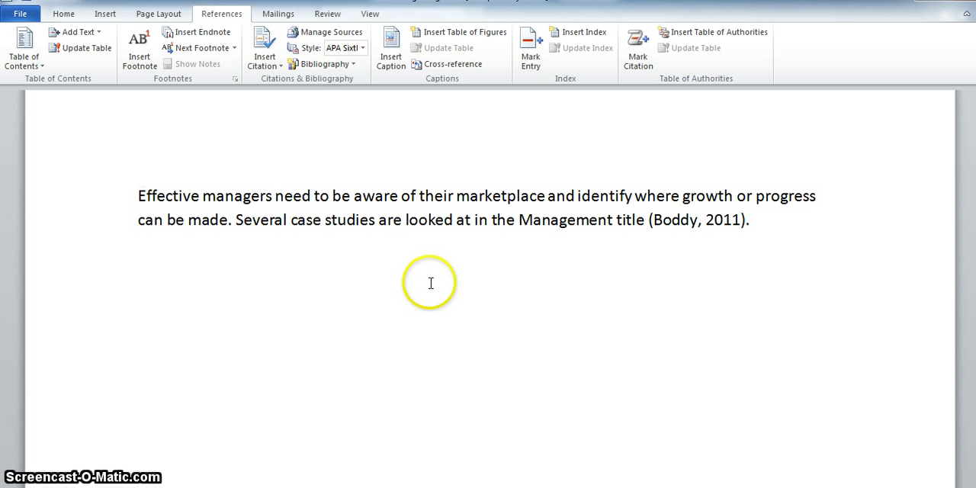
# Place the cursor below the paragraph and insert the full bibliography via Insert Bibliography
pyautogui.click(750, 220)
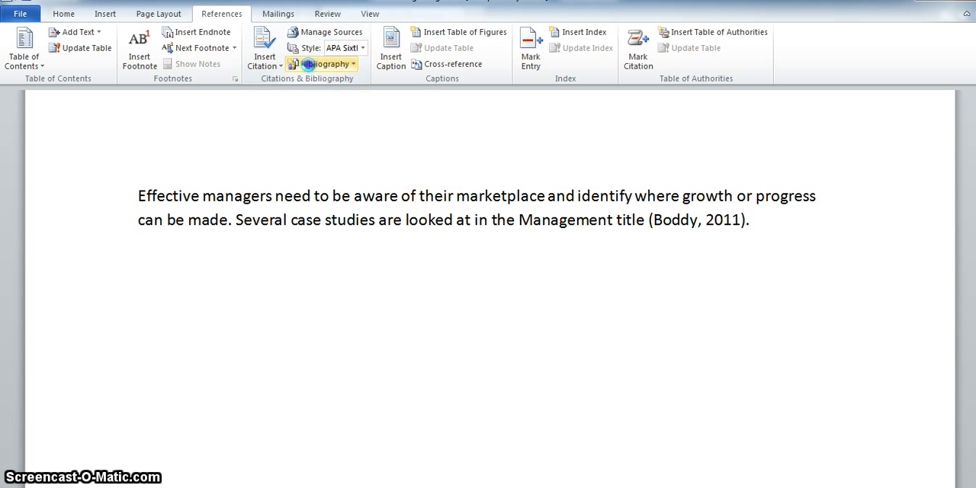
pyautogui.click(323, 64)
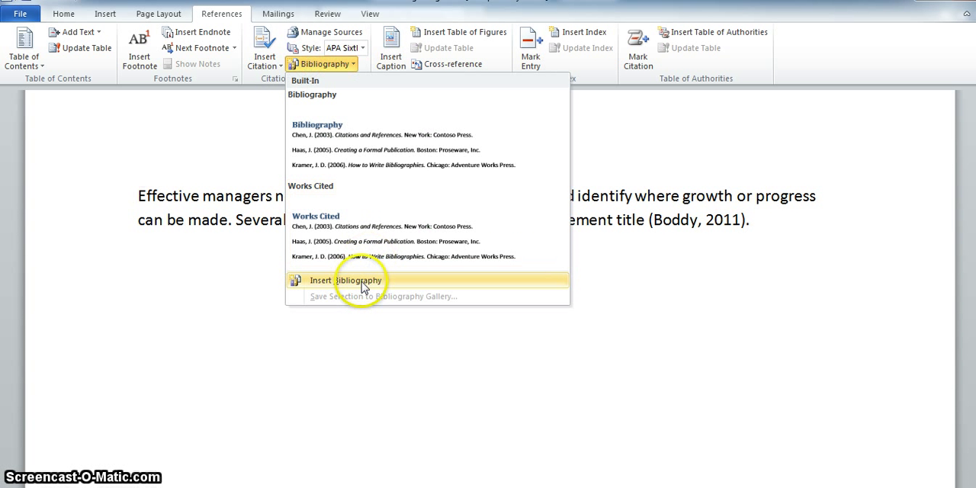
pyautogui.moveTo(365, 280)
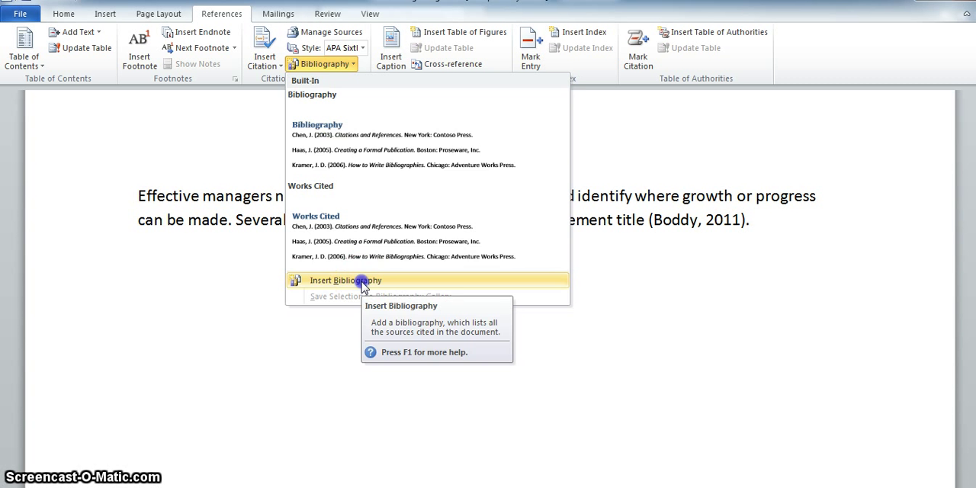
pyautogui.click(345, 281)
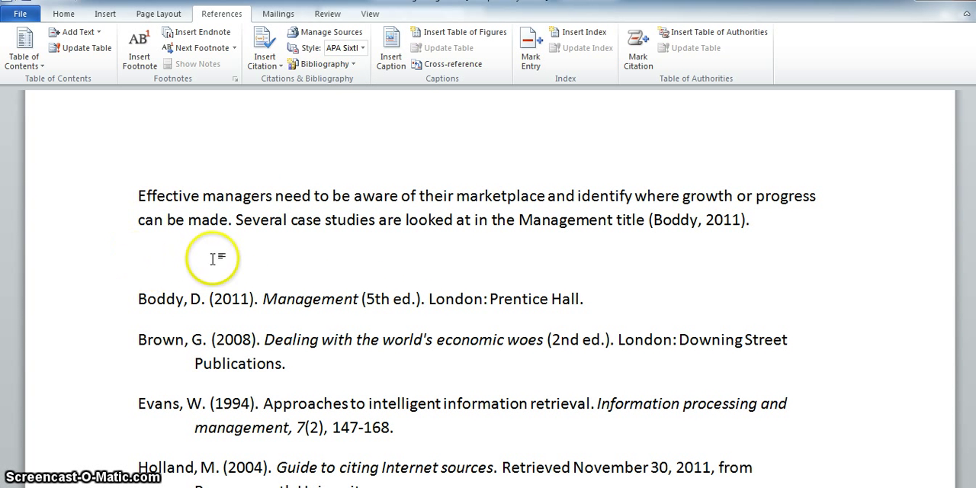
pyautogui.moveTo(237, 267)
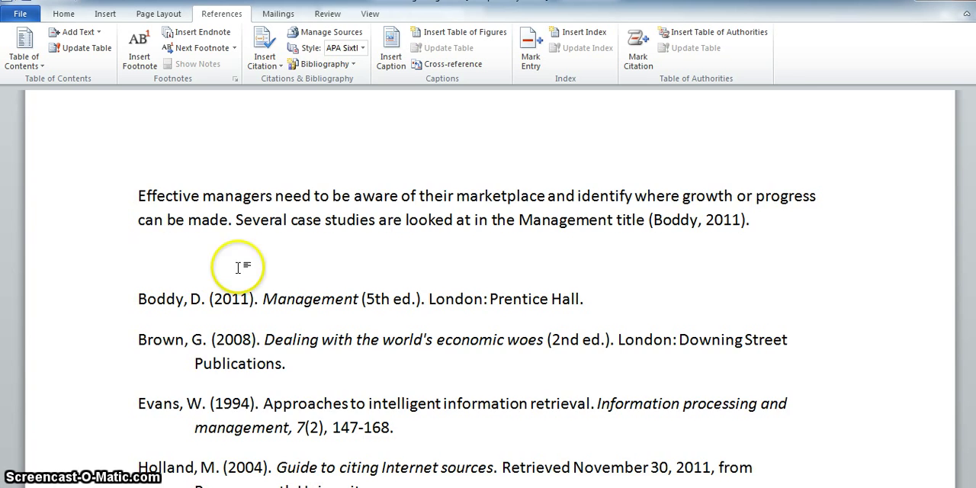
pyautogui.scroll(-3)
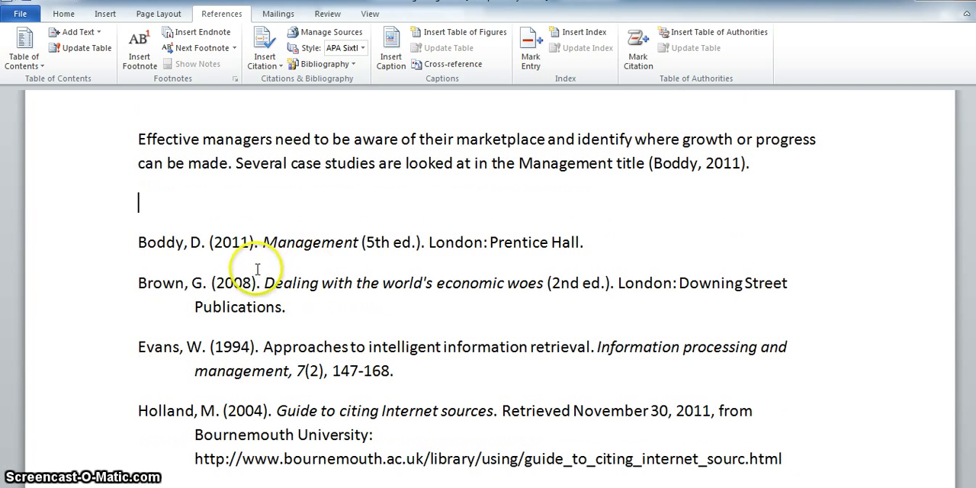
pyautogui.moveTo(225, 247)
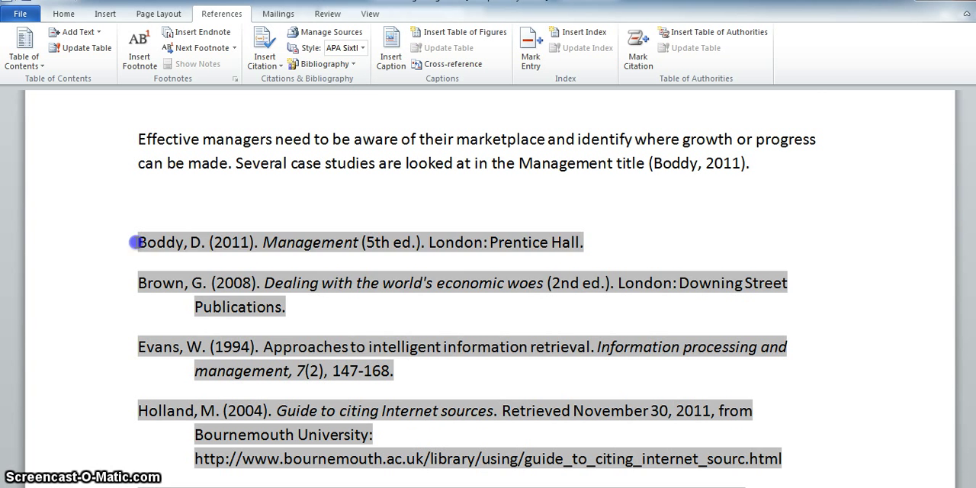
# Select all bibliography entries and switch to the Home formatting tools
pyautogui.moveTo(138, 241); pyautogui.dragTo(223, 457)
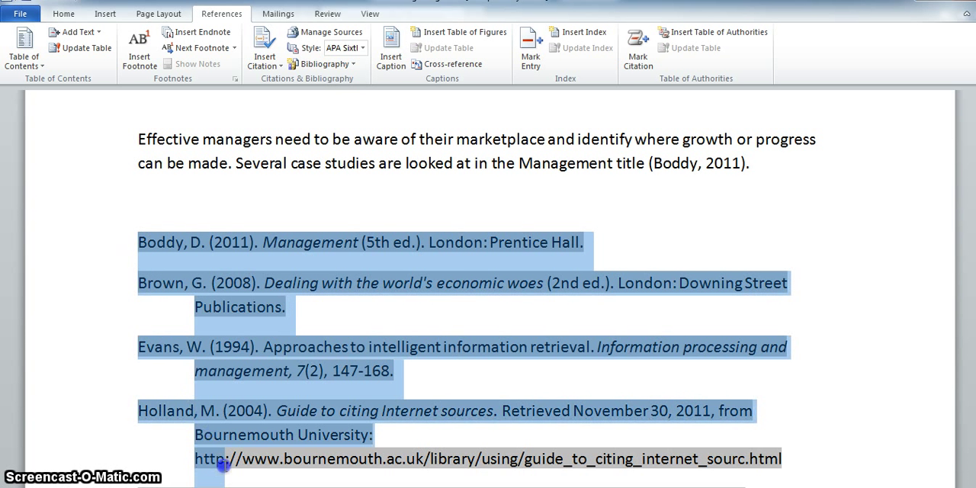
pyautogui.scroll(-3)
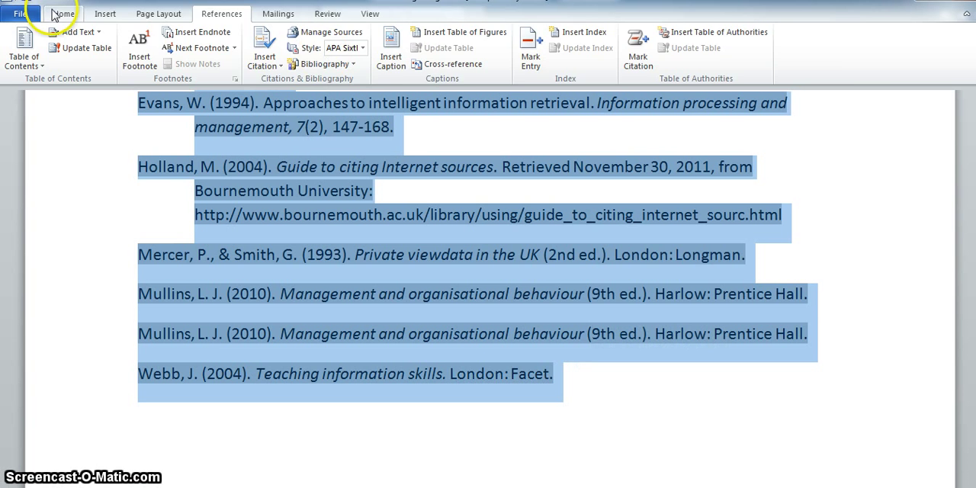
pyautogui.click(64, 12)
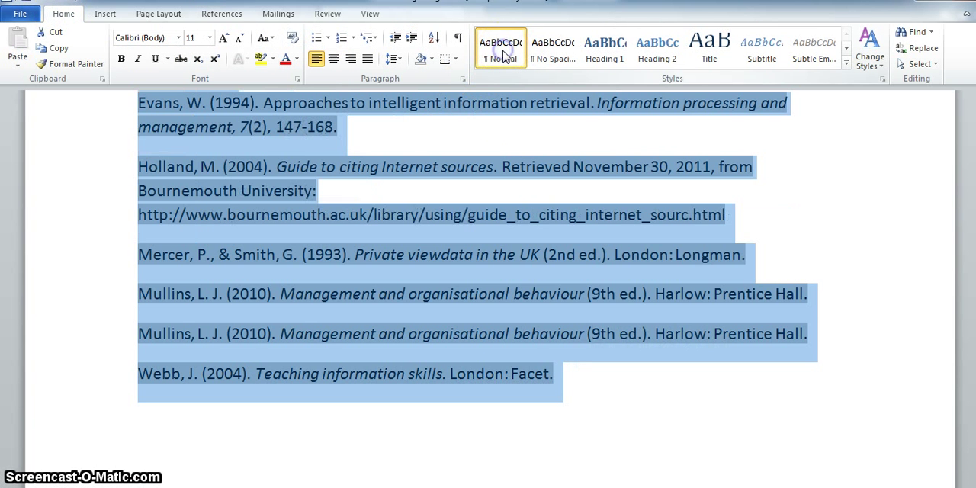